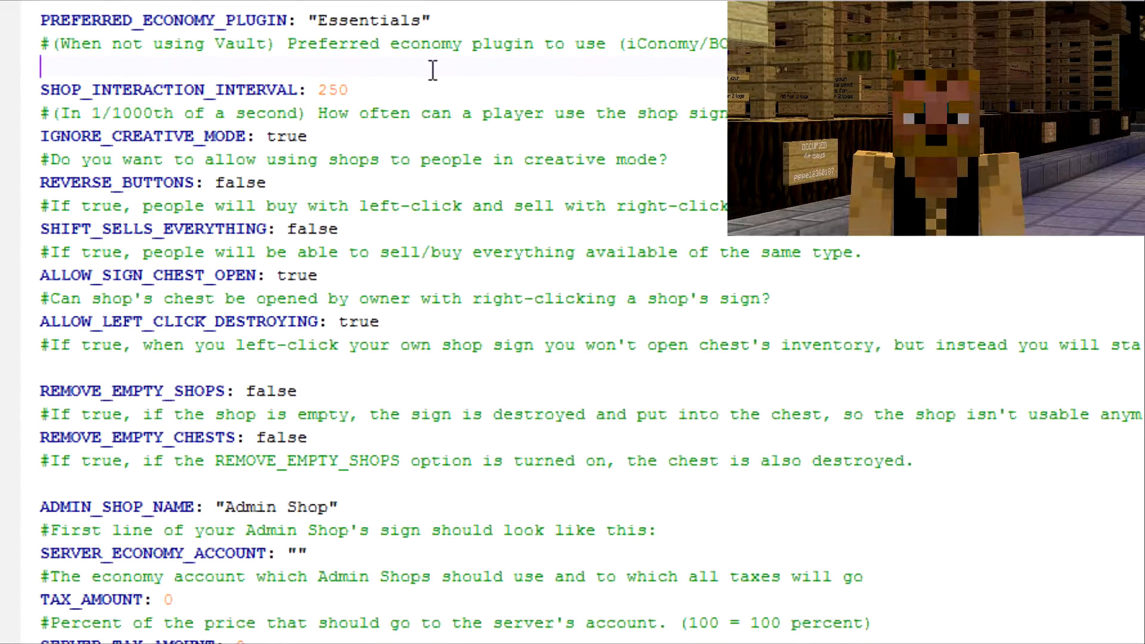
# Step: Scroll through the ChestShop config file reviewing its settings from the top
pyautogui.click(351, 89)
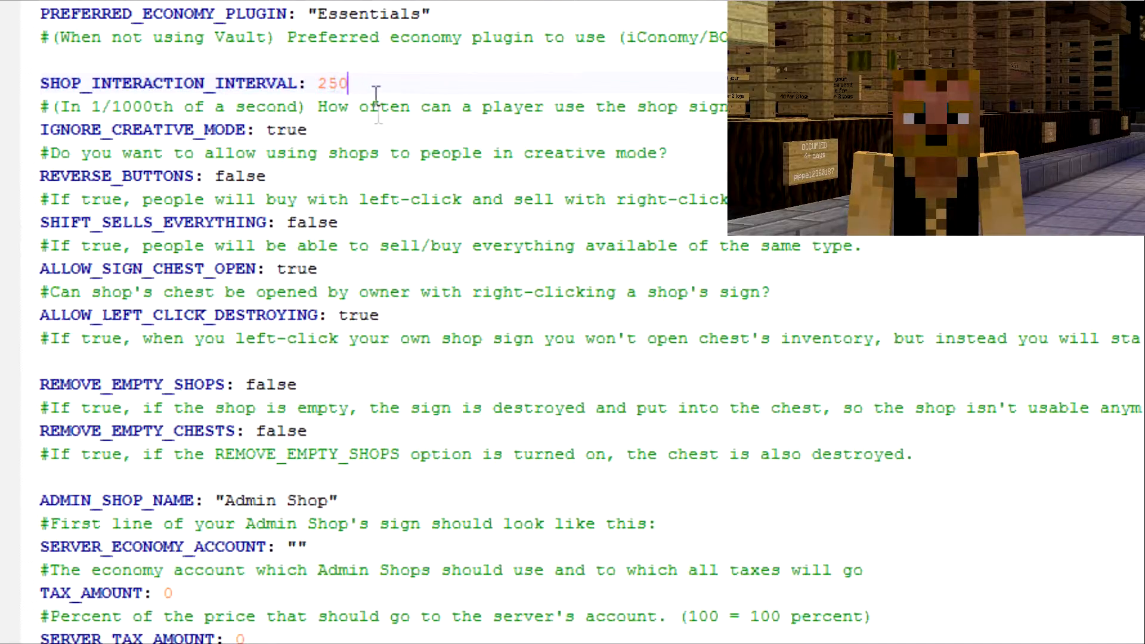
pyautogui.scroll(-3)
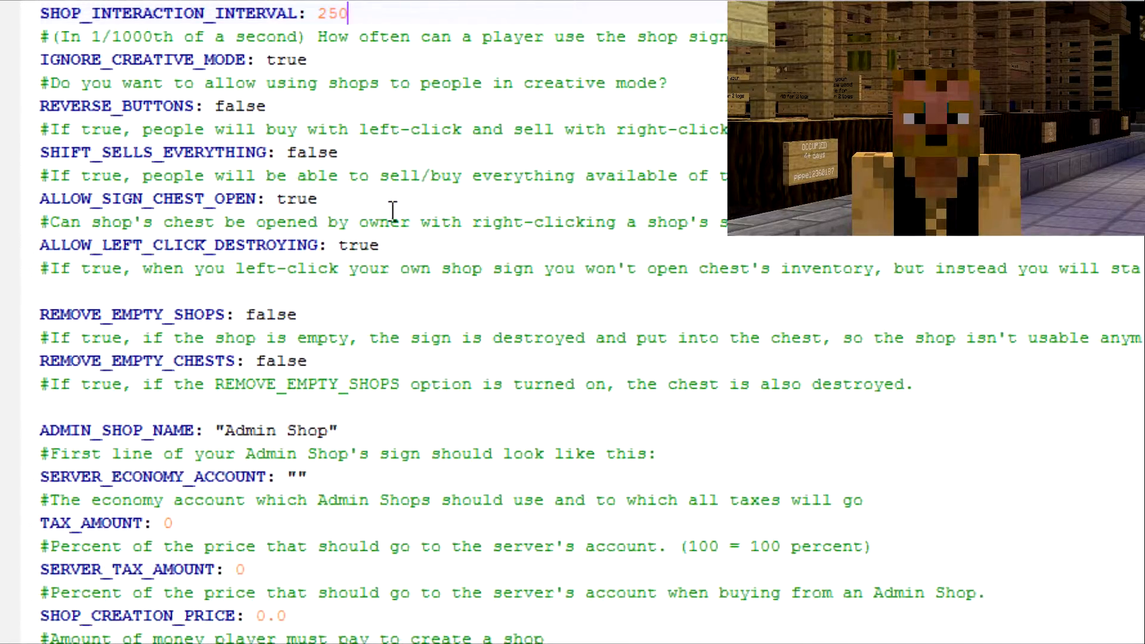
pyautogui.scroll(3)
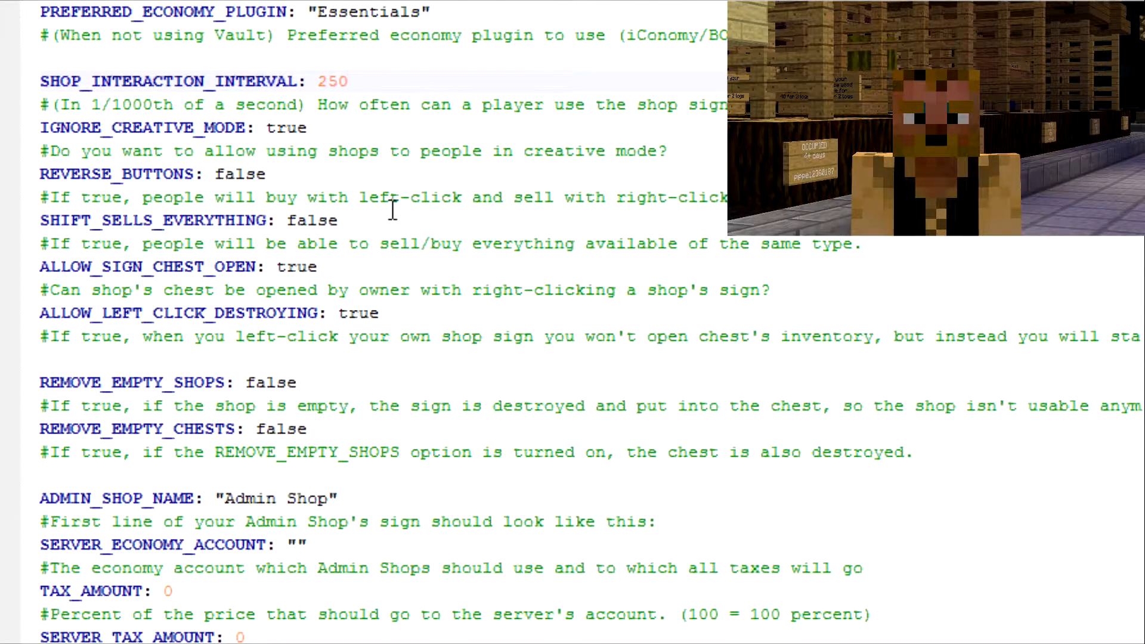
pyautogui.scroll(-3)
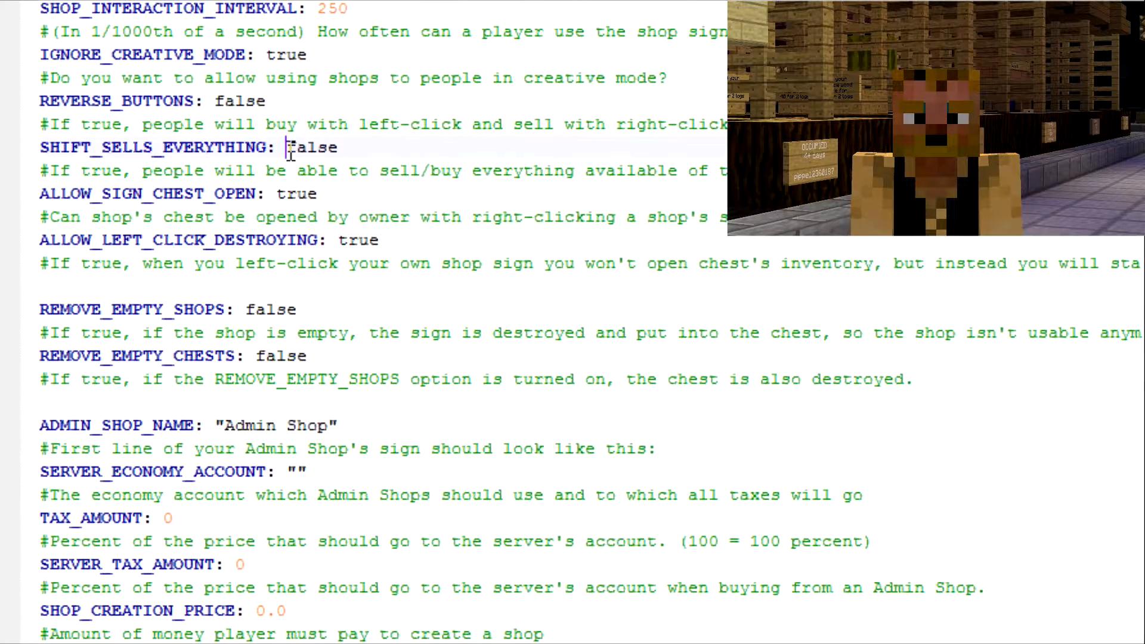
pyautogui.scroll(-3)
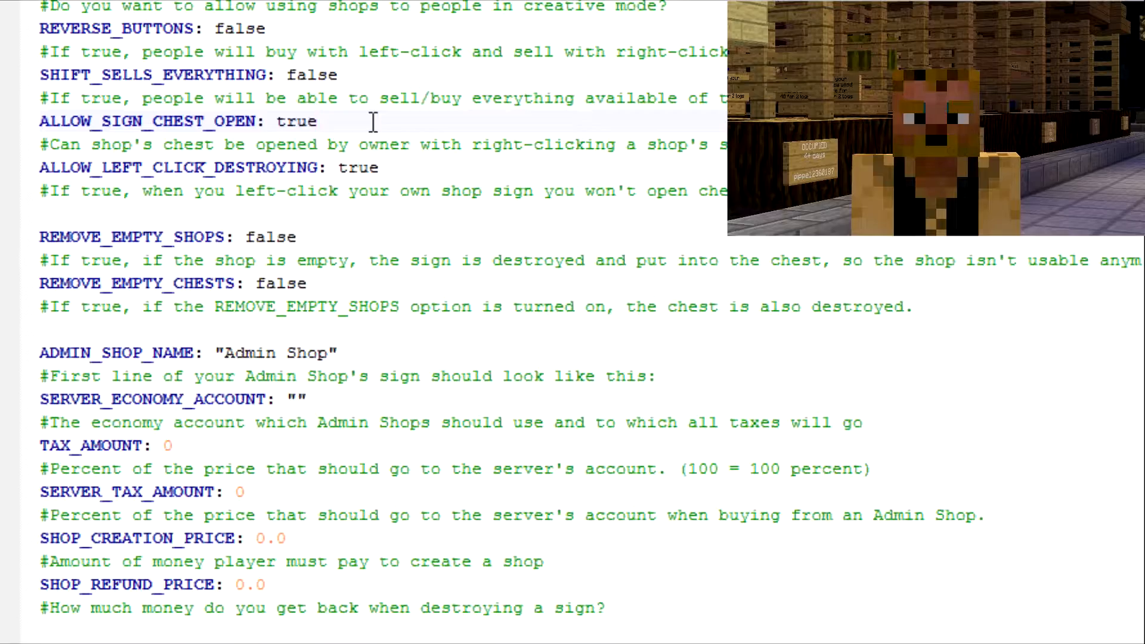
pyautogui.scroll(-3)
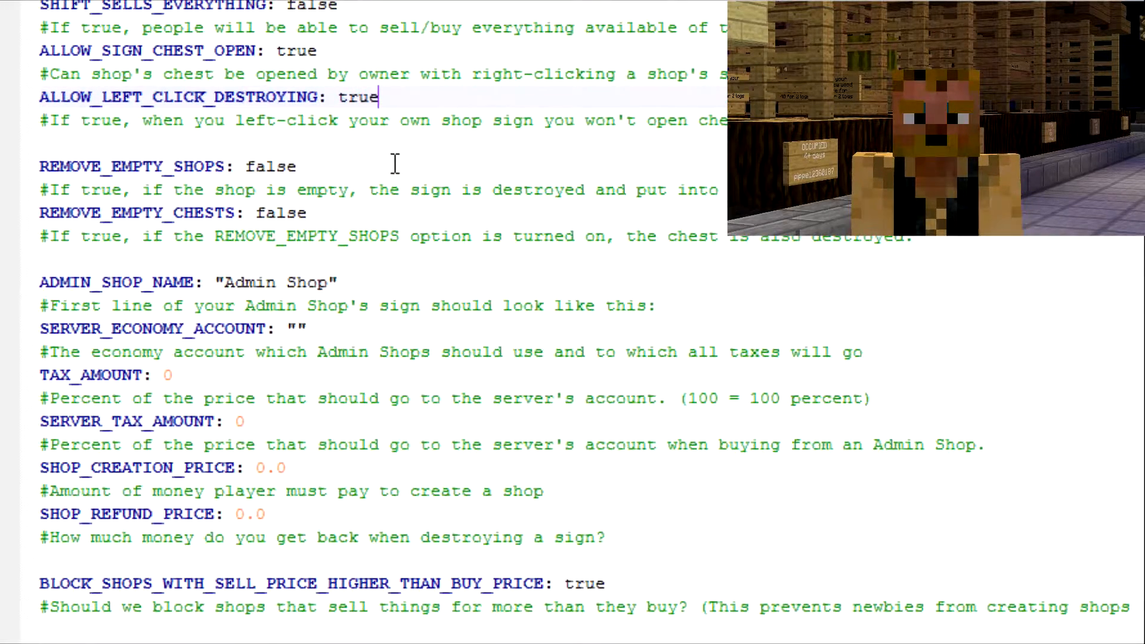
pyautogui.scroll(-3)
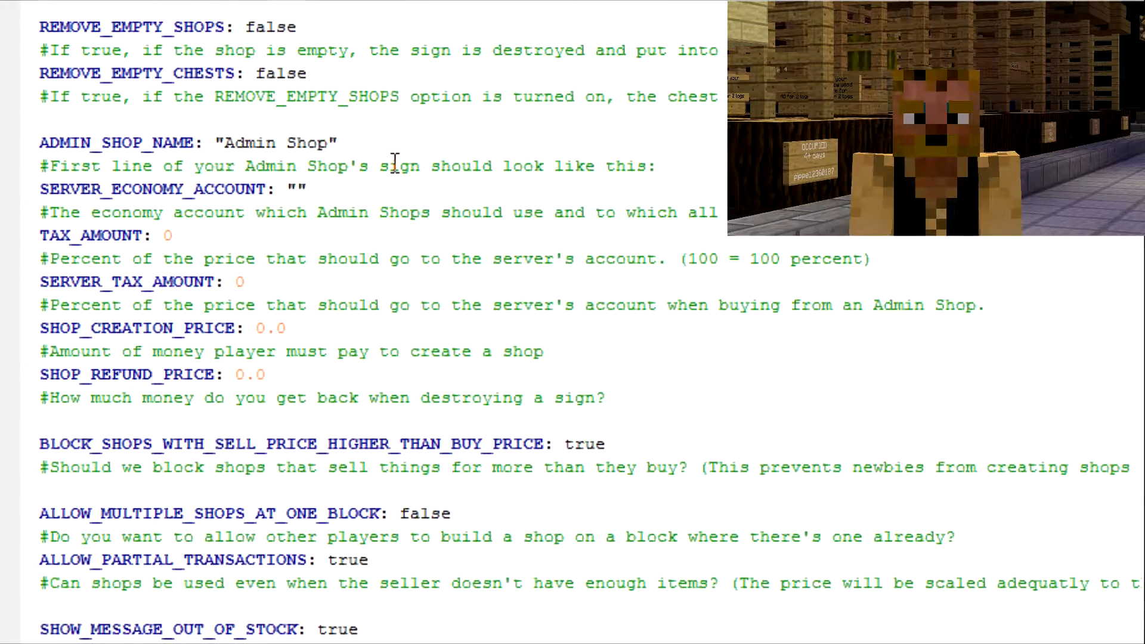
pyautogui.scroll(3)
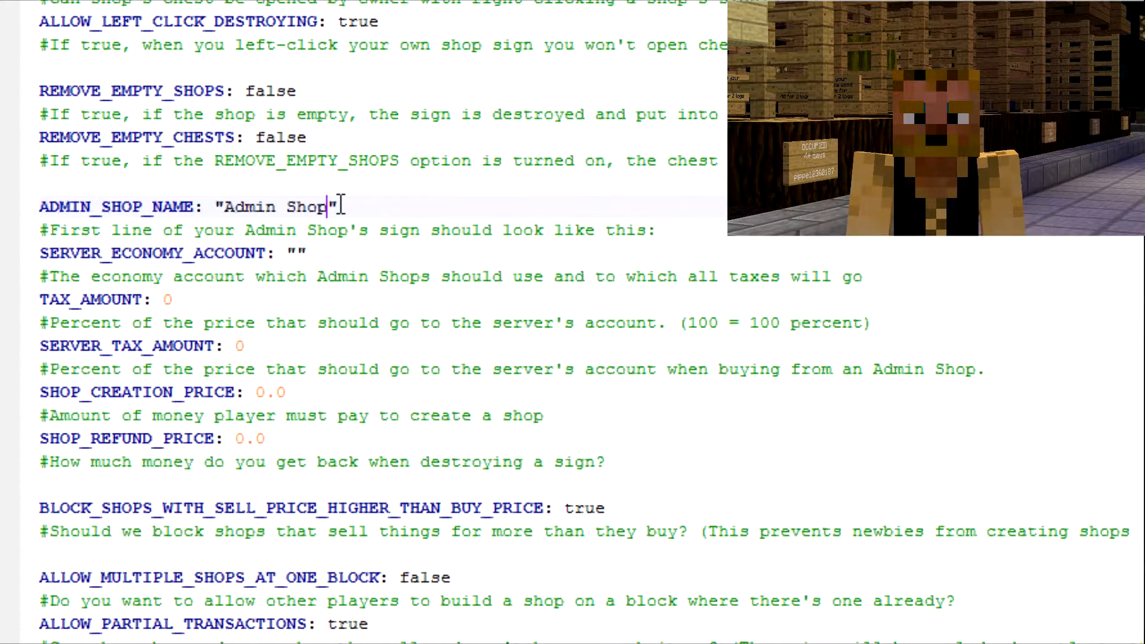
pyautogui.scroll(-3)
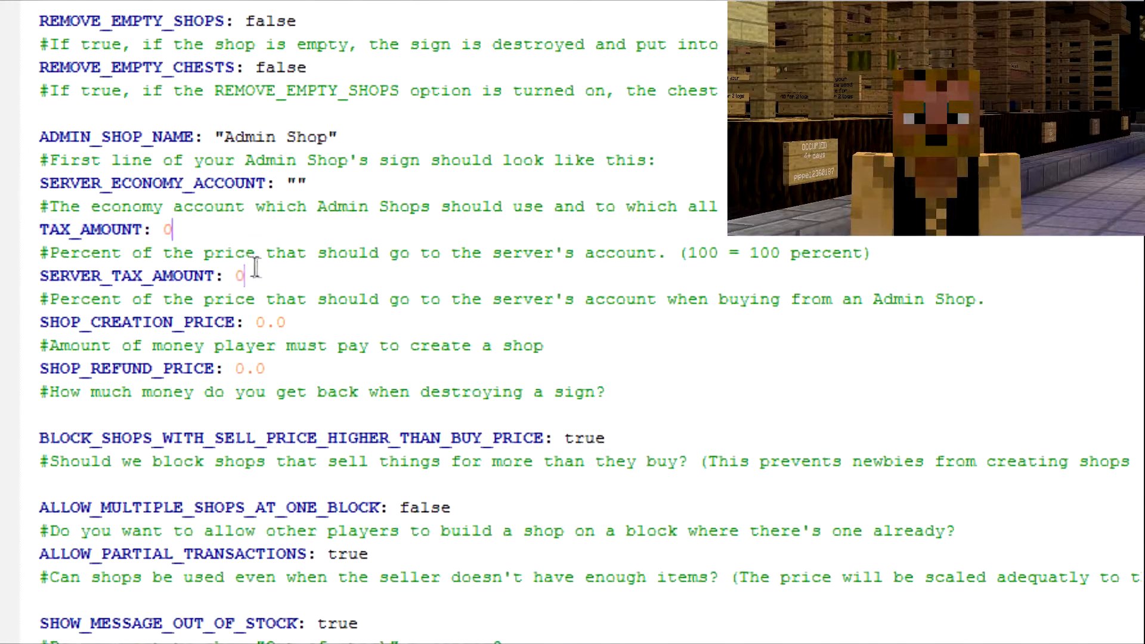
pyautogui.scroll(-3)
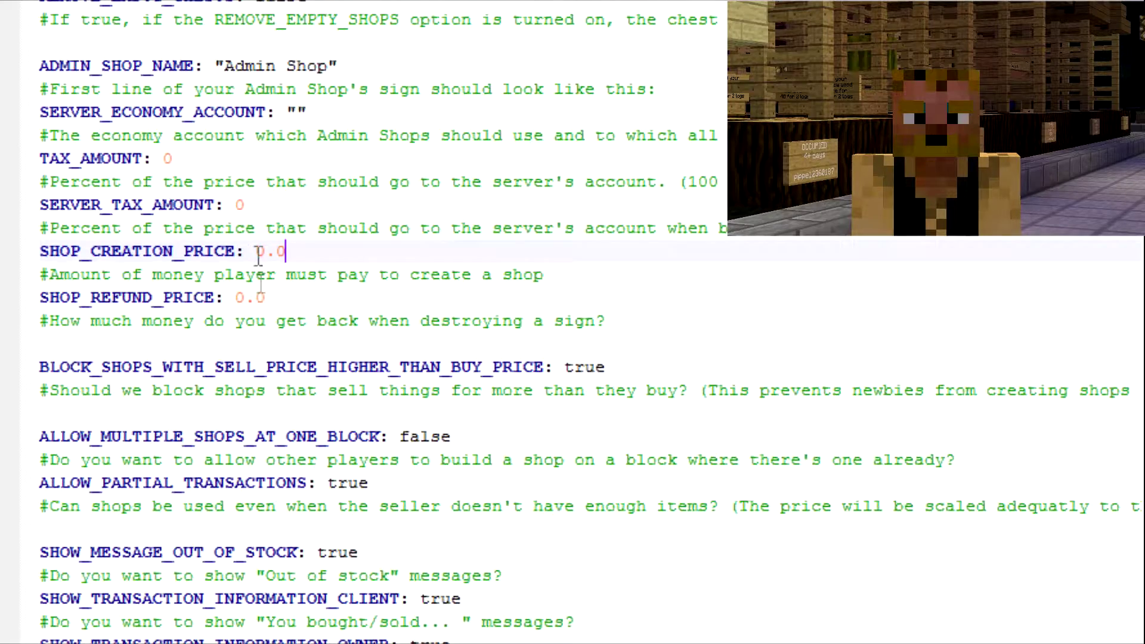
pyautogui.scroll(-3)
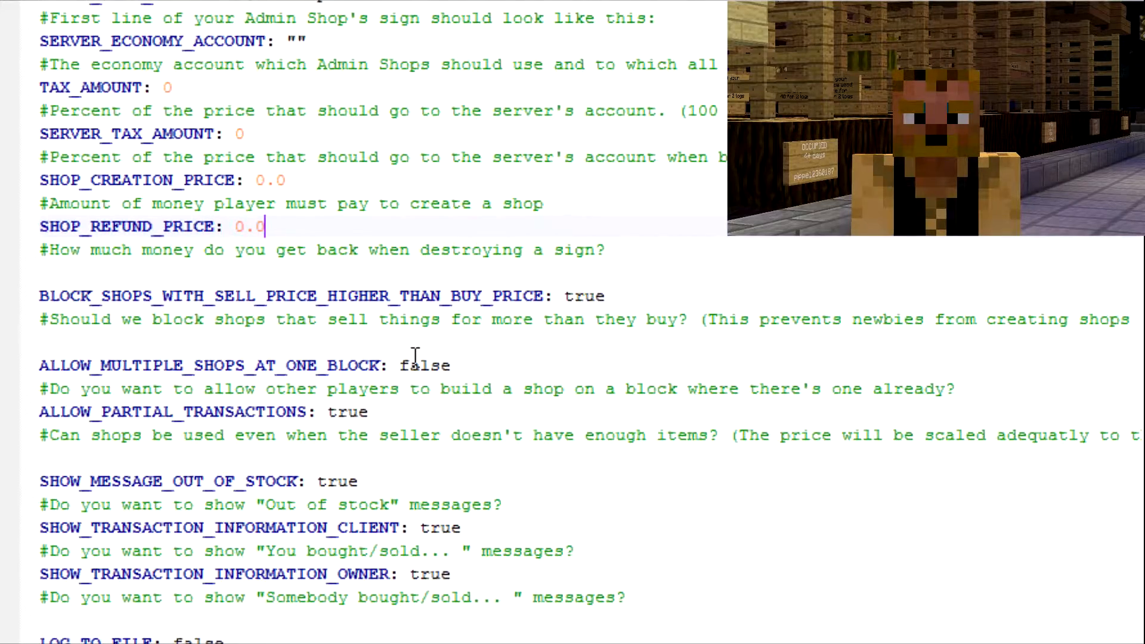
pyautogui.scroll(-3)
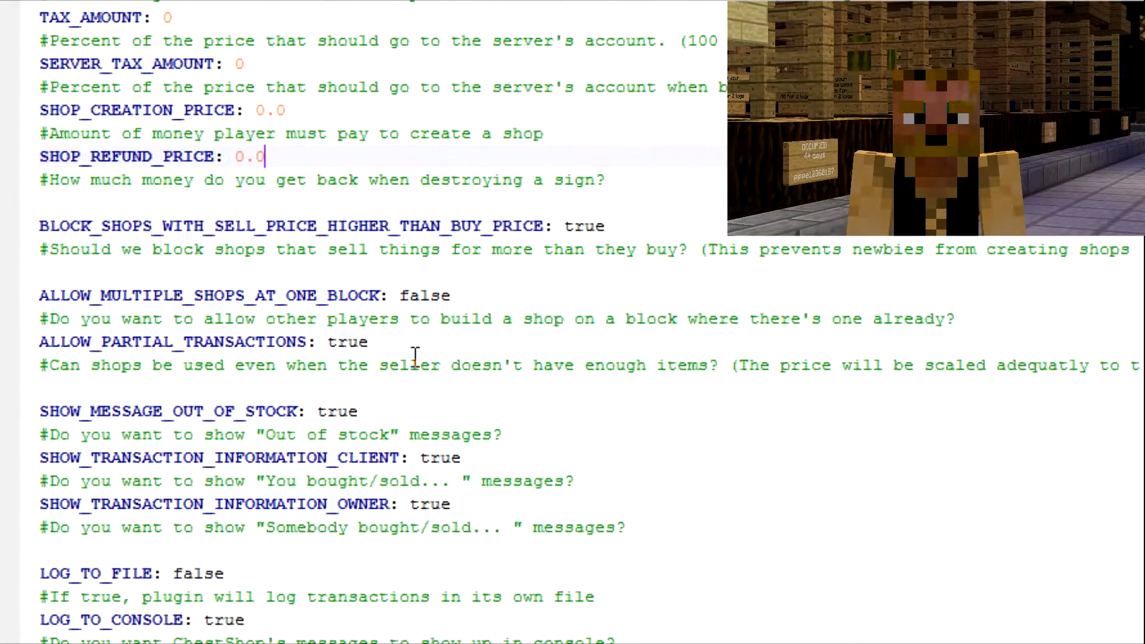
pyautogui.scroll(-3)
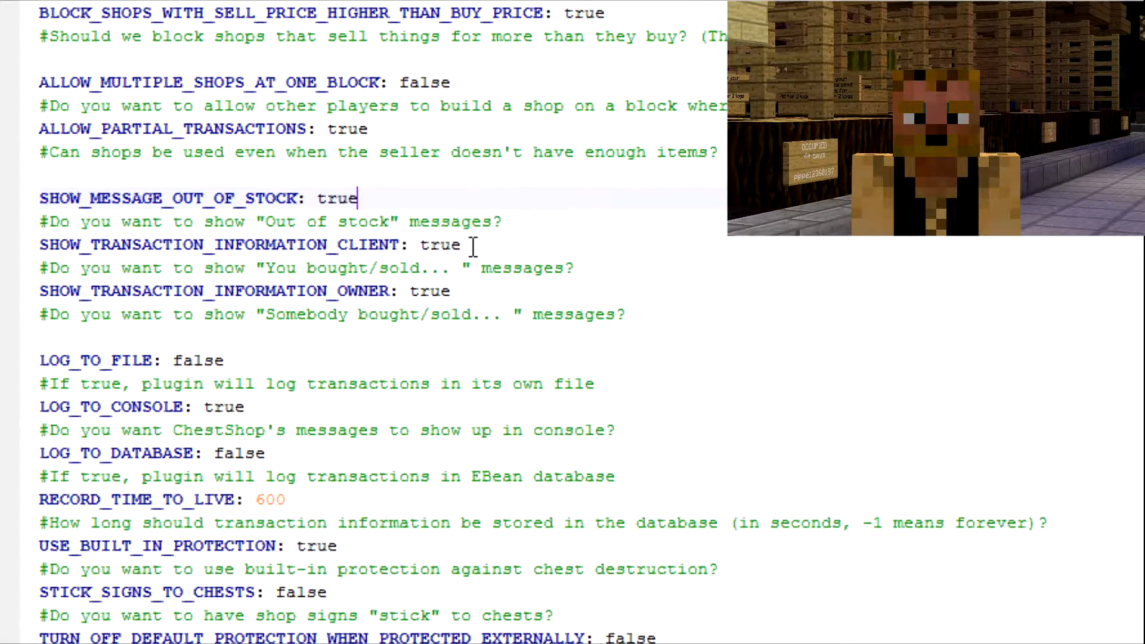
# Step: Finish reading the config, switch to the Minecraft window and stand before the shop with a blank sign open
pyautogui.scroll(-3)
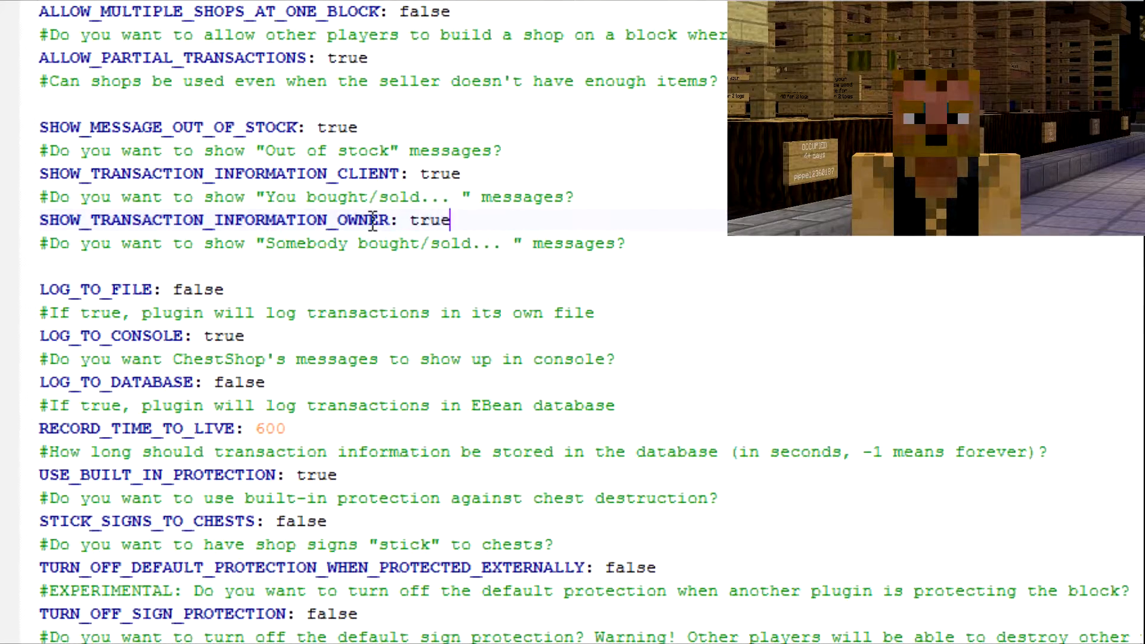
pyautogui.scroll(-3)
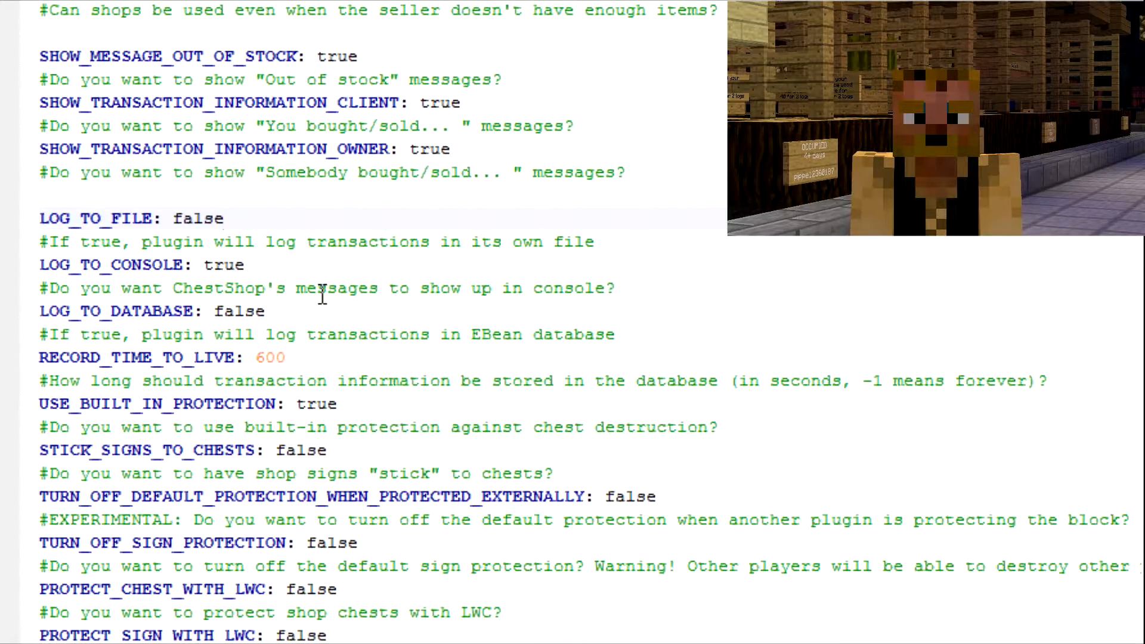
pyautogui.scroll(-3)
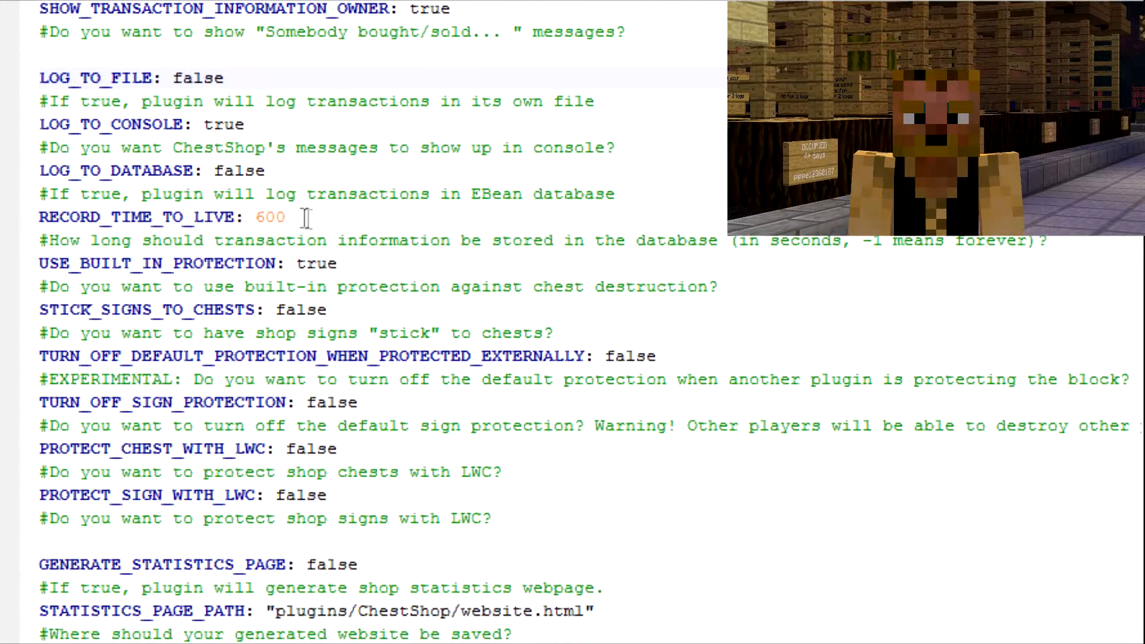
pyautogui.scroll(-3)
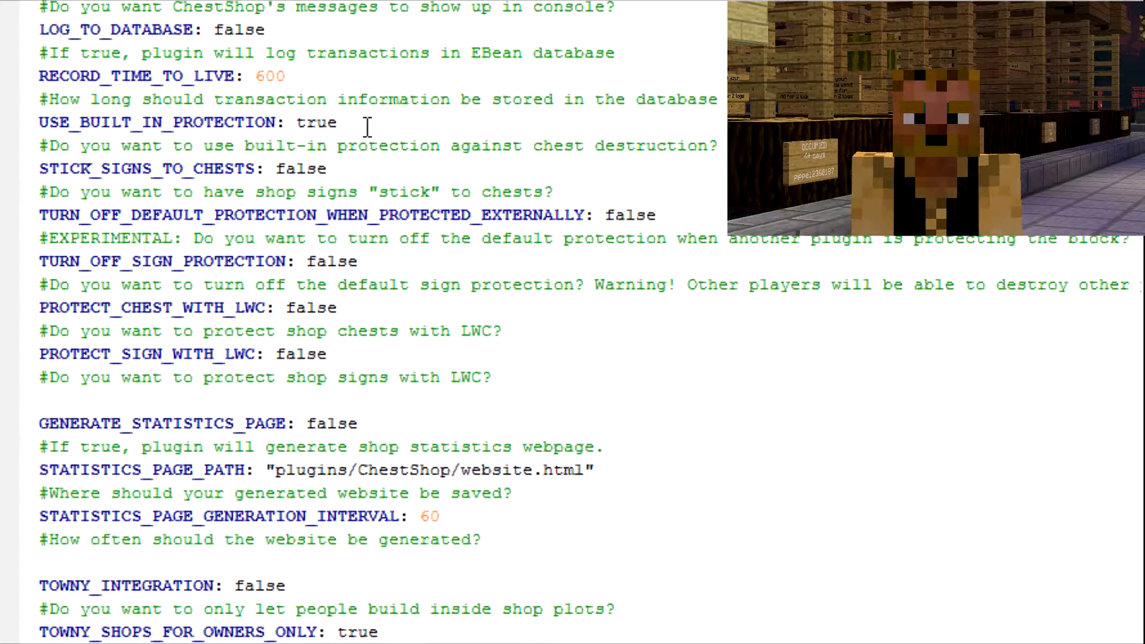
pyautogui.scroll(-3)
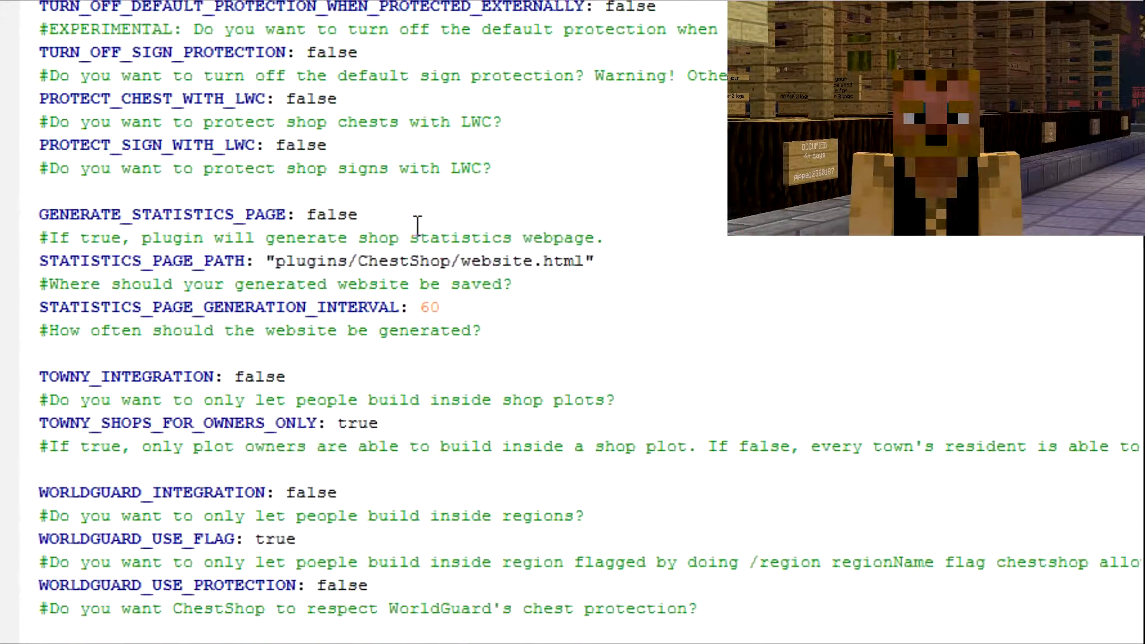
pyautogui.scroll(-3)
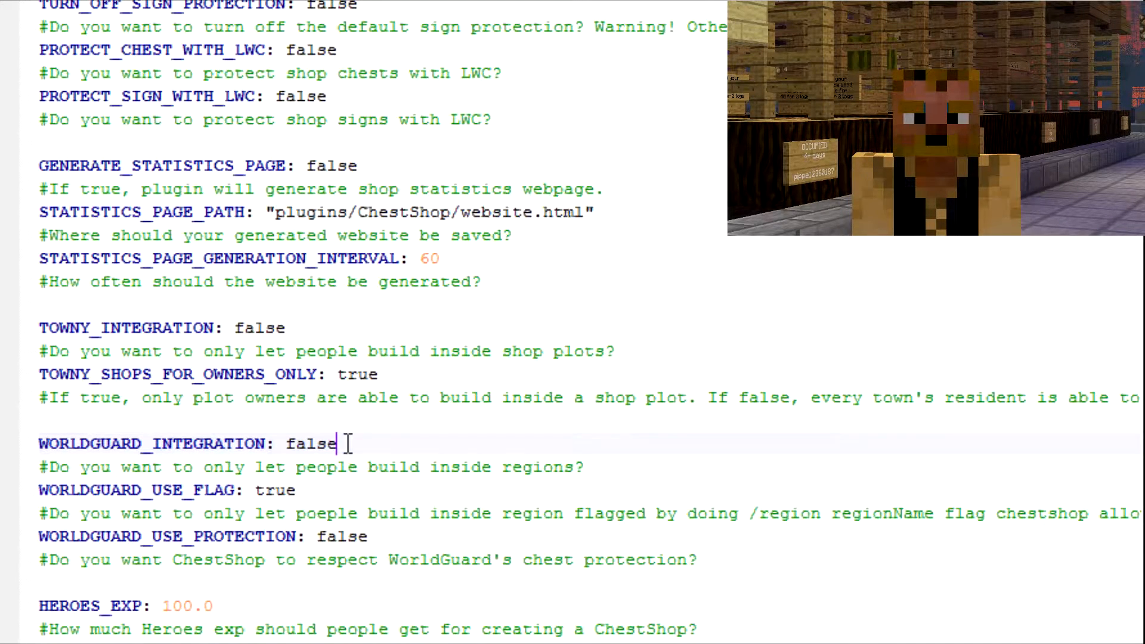
pyautogui.click(296, 490)
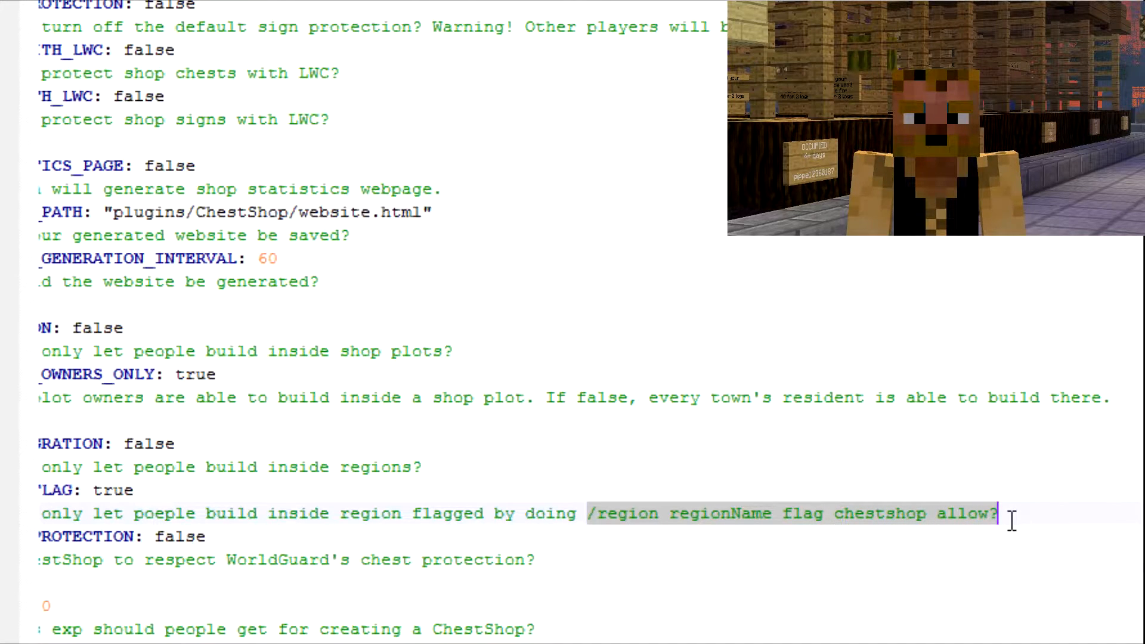
pyautogui.hscroll(-3)
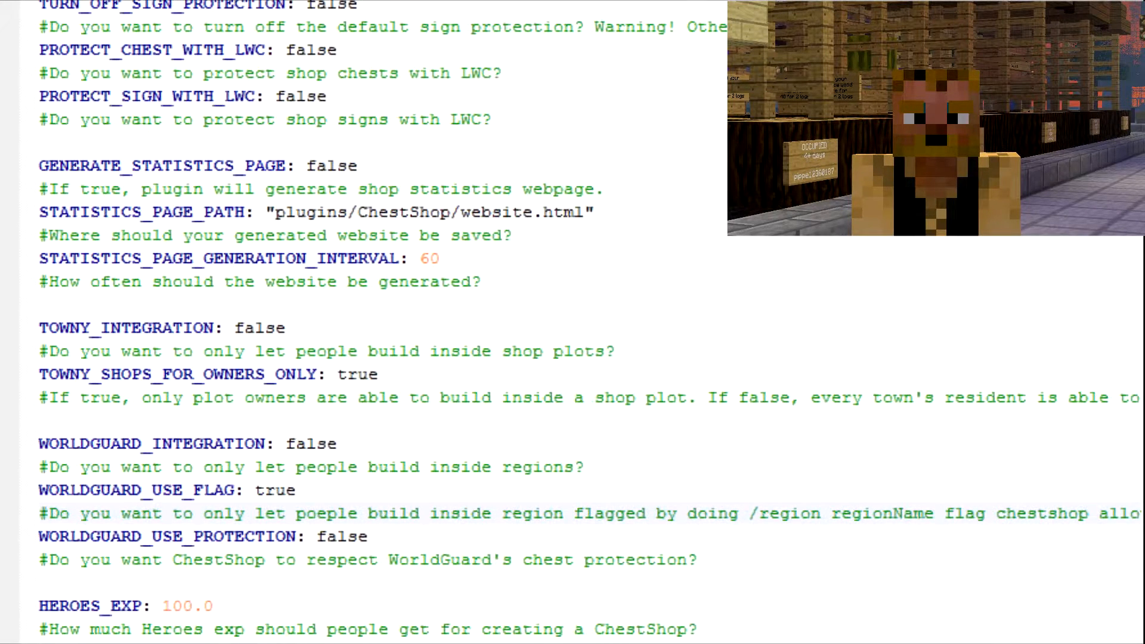
pyautogui.click(299, 490)
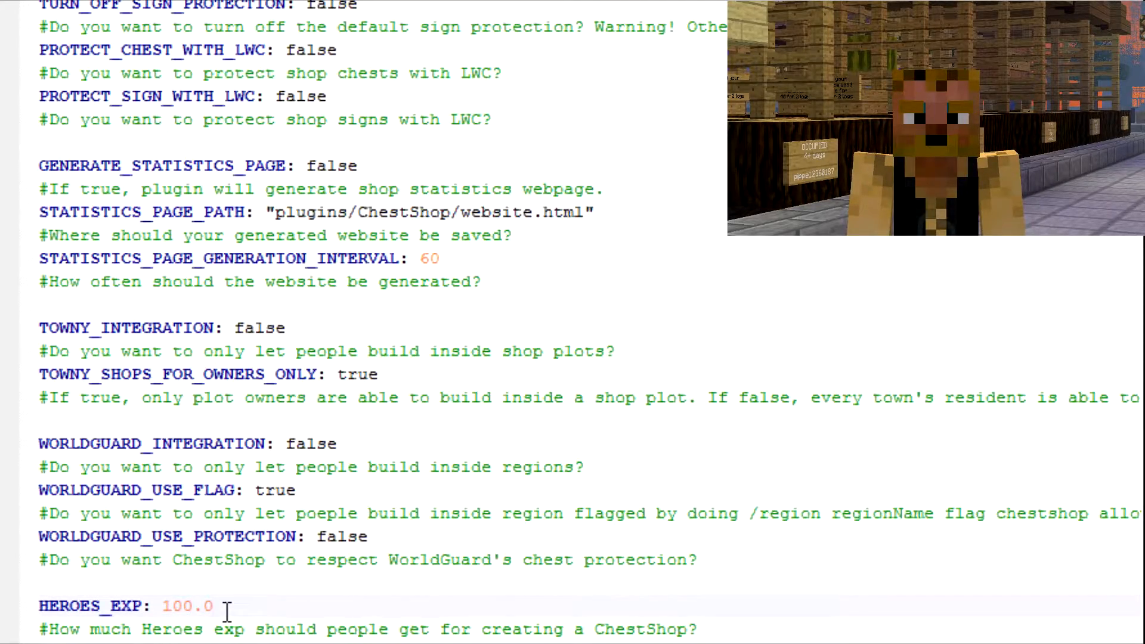
pyautogui.scroll(3)
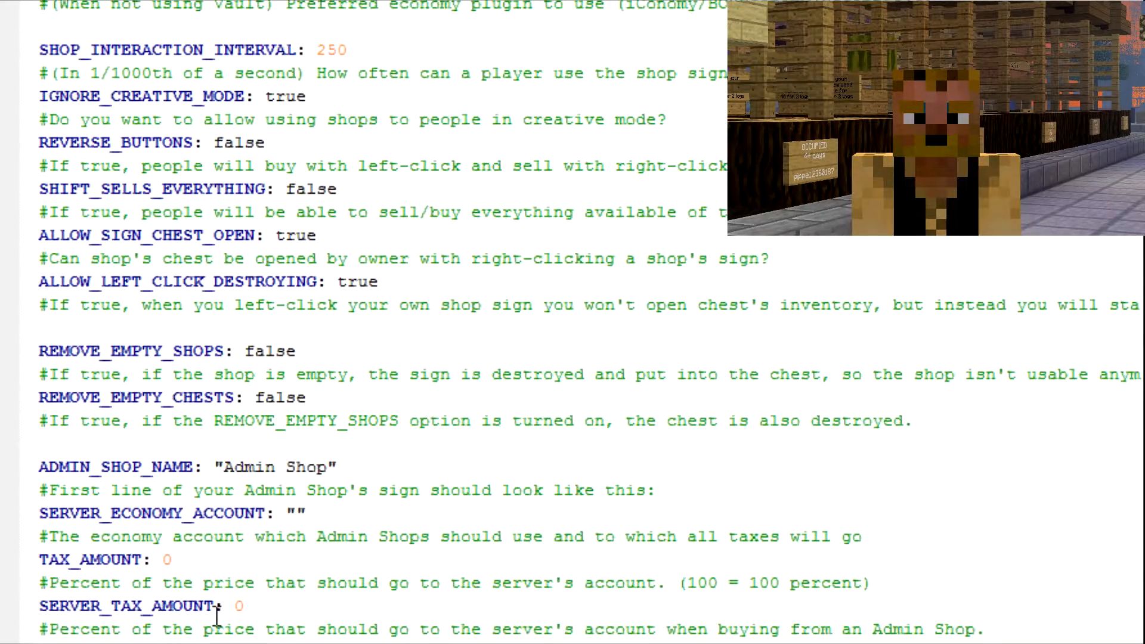
pyautogui.click(343, 466)
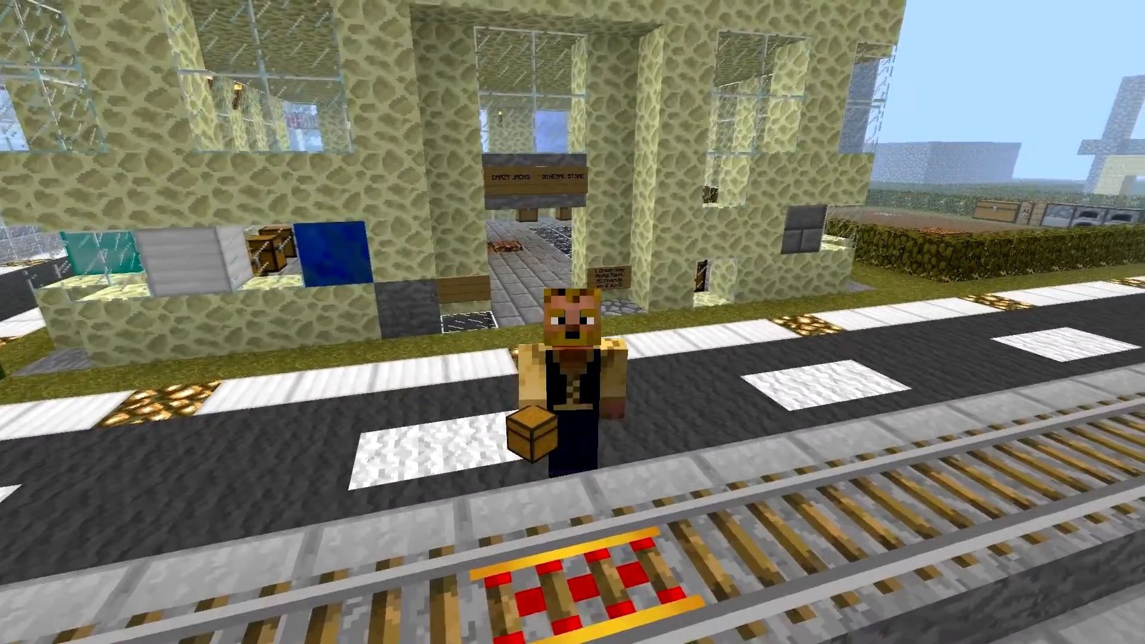
pyautogui.moveTo(572, 322)
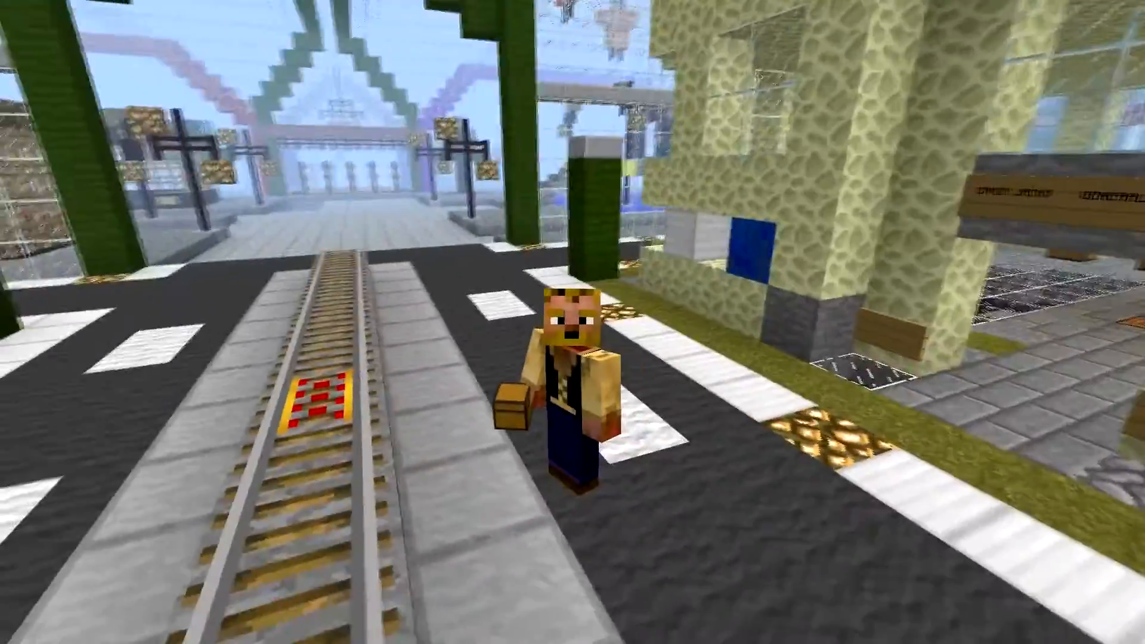
pyautogui.moveTo(573, 322)
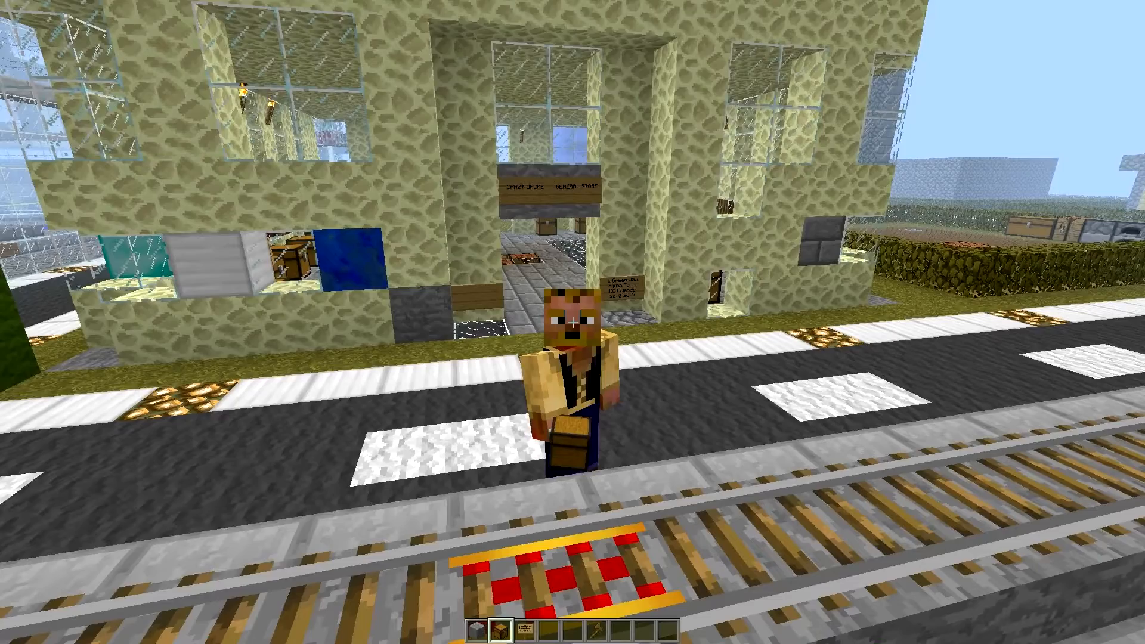
pyautogui.press('tab')
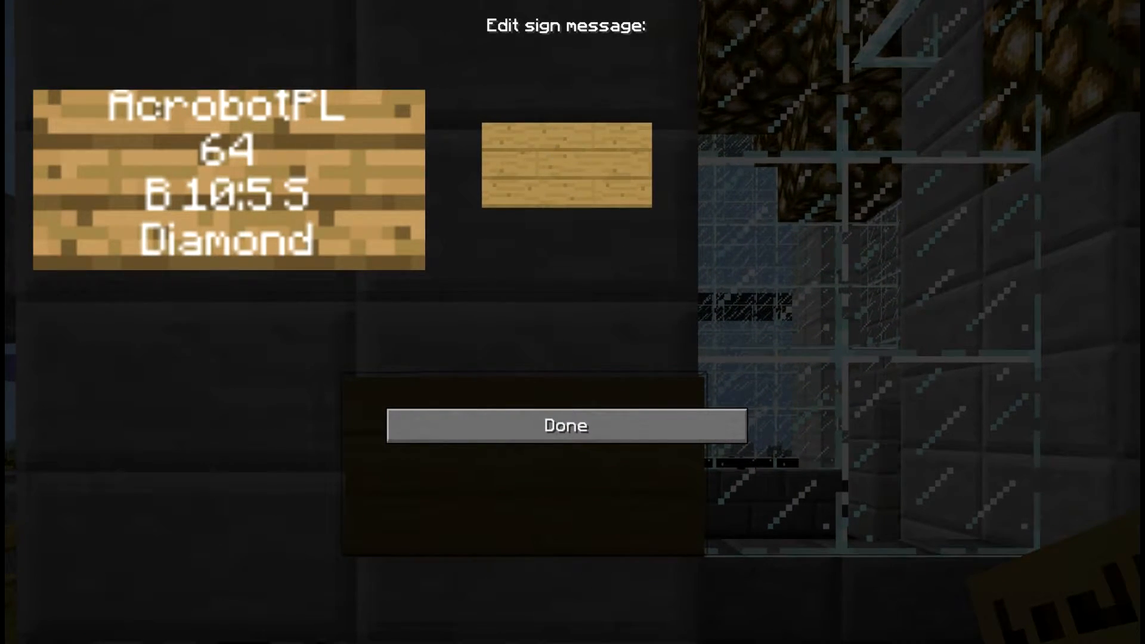
# Step: Fill the sign lines with 8, B 2:1 S and item id 1 for Stone
pyautogui.write('8')
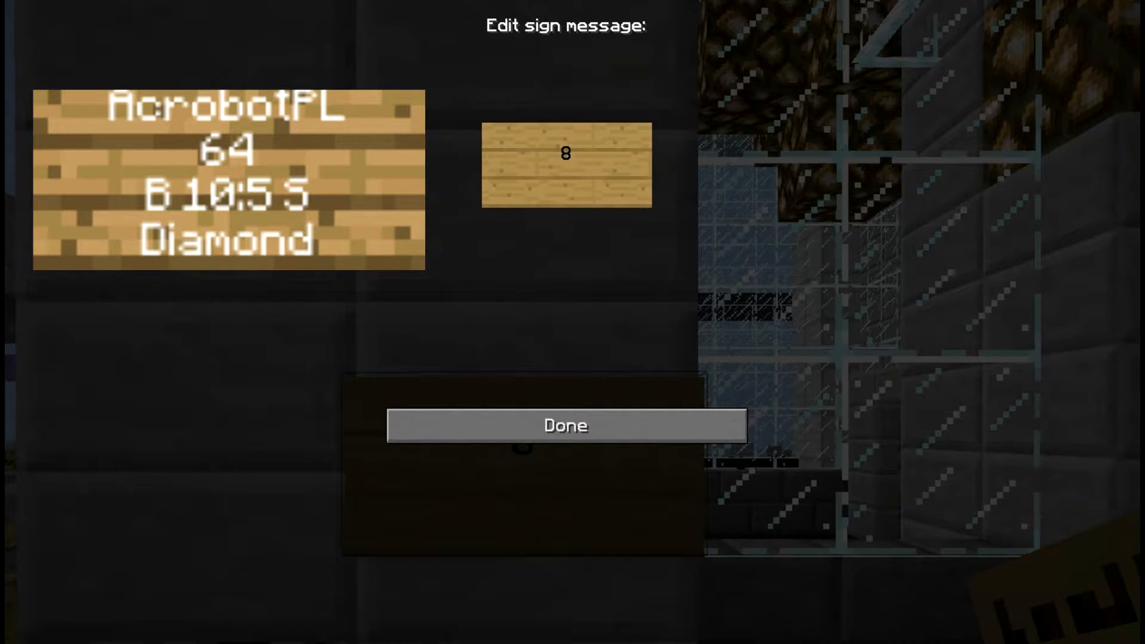
pyautogui.write('B 2:')
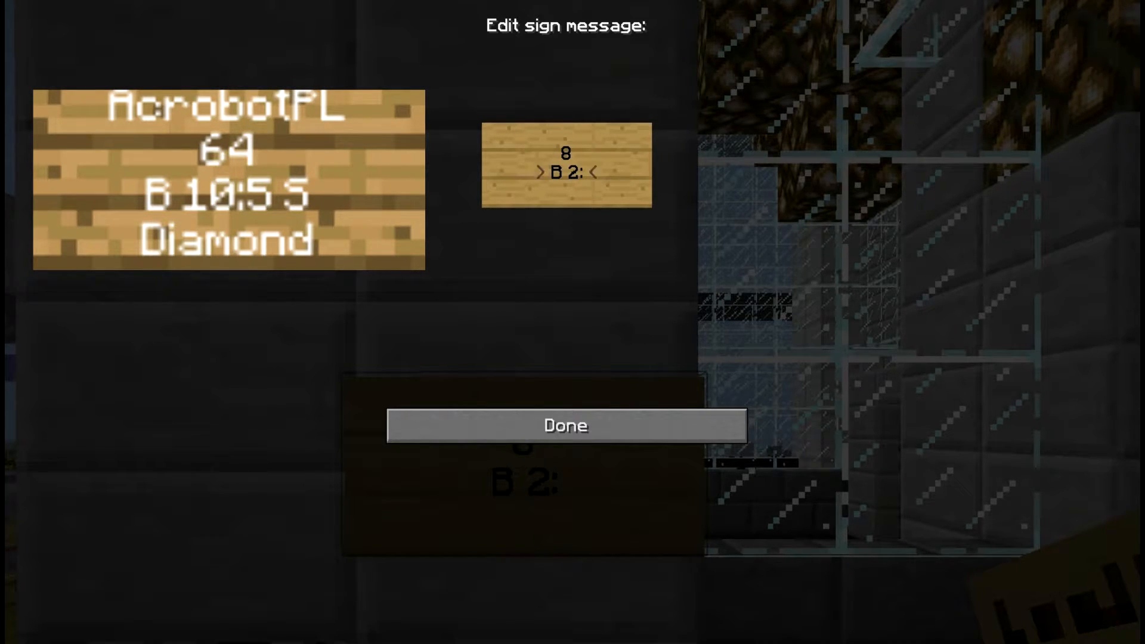
pyautogui.write('1')
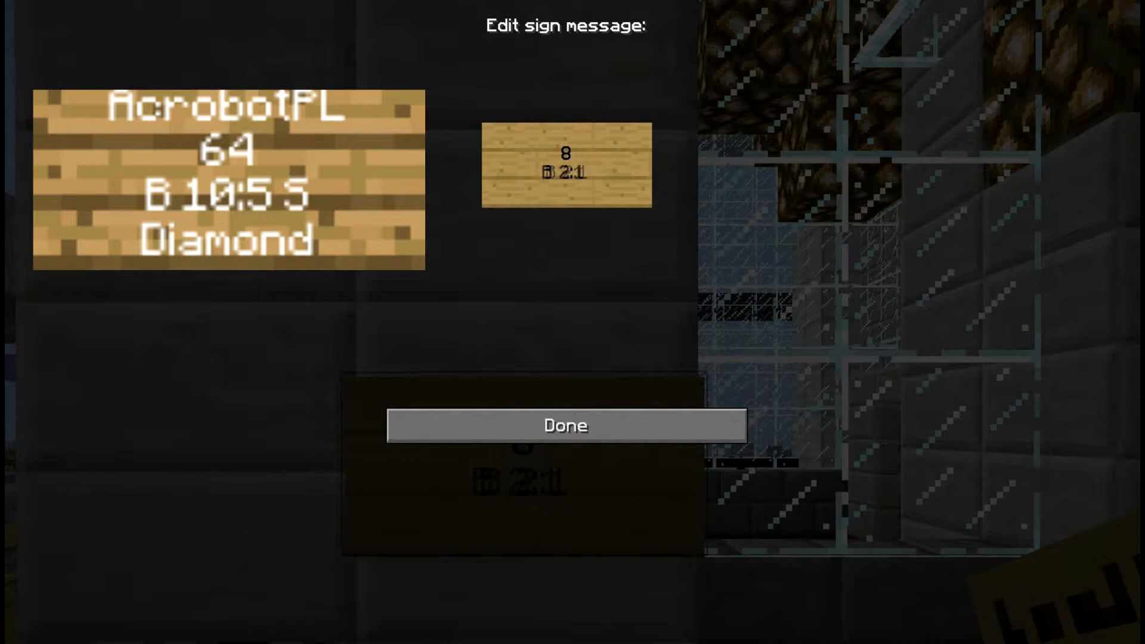
pyautogui.write('S')
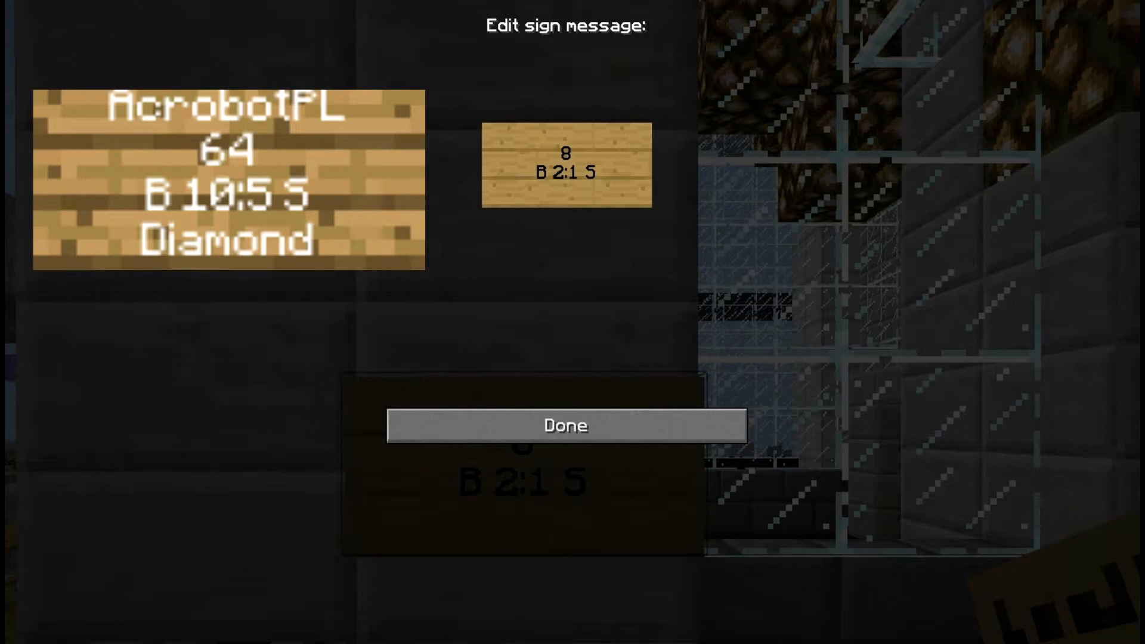
pyautogui.write('1')
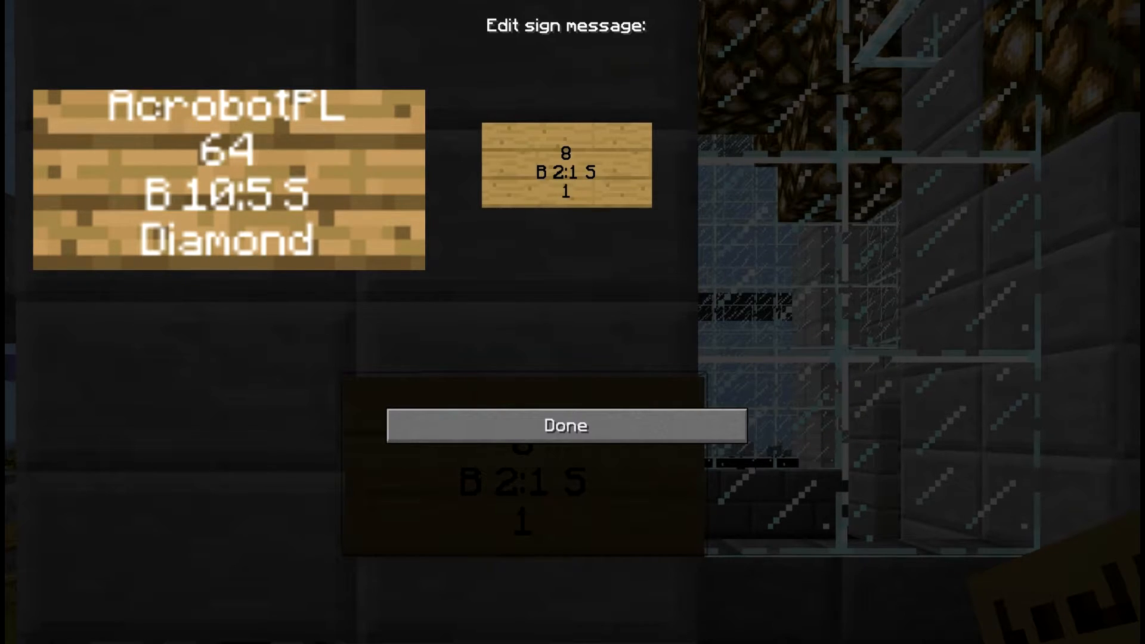
pyautogui.click(566, 193)
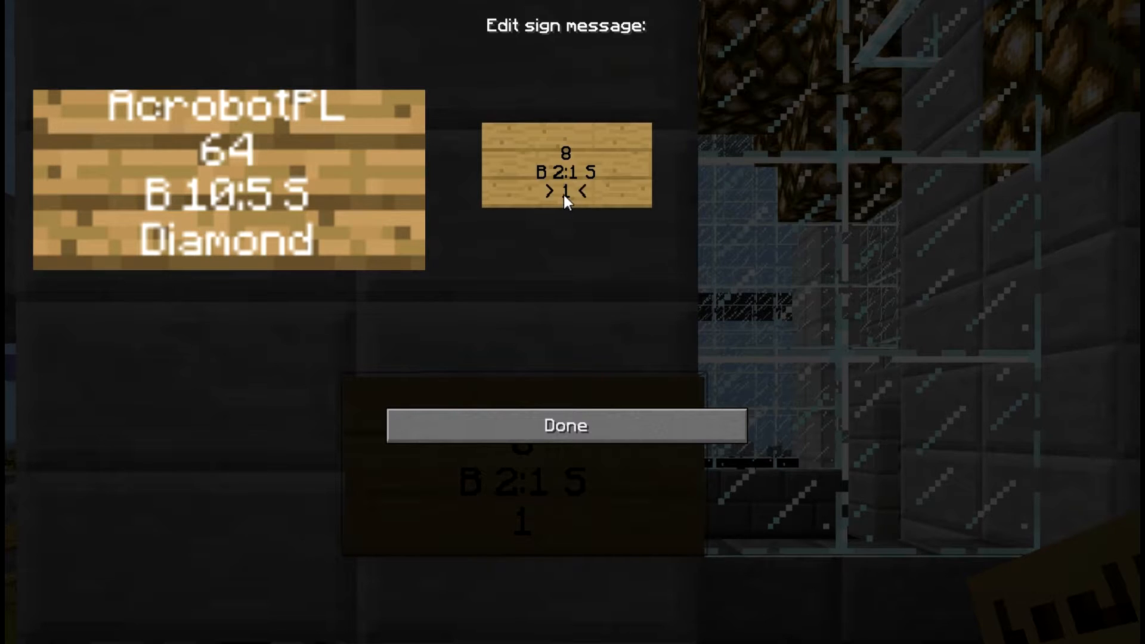
pyautogui.moveTo(570, 200)
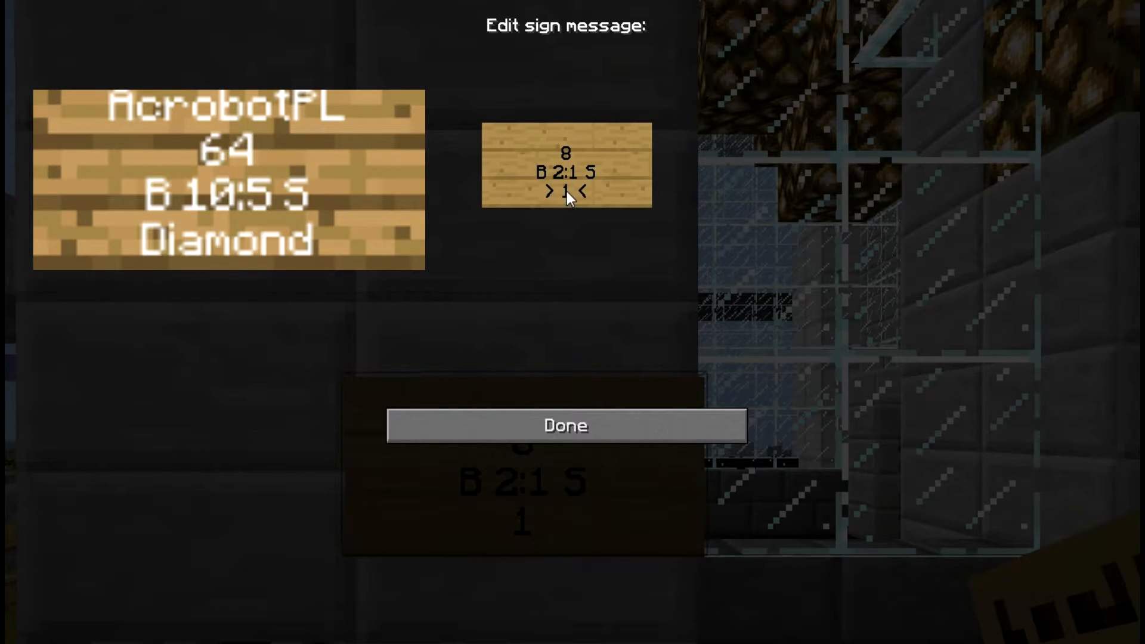
# Step: Confirm the sign as a shop selling 8 Stone at B 2:1 S and run /iteminfo for Stone
pyautogui.click(564, 424)
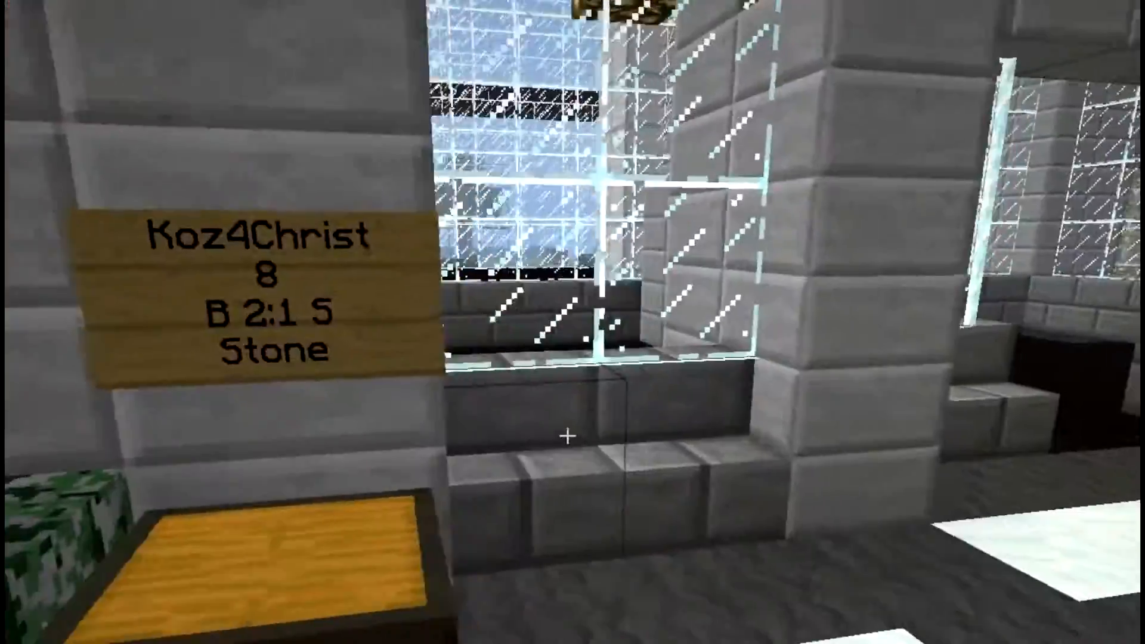
pyautogui.moveTo(572, 434)
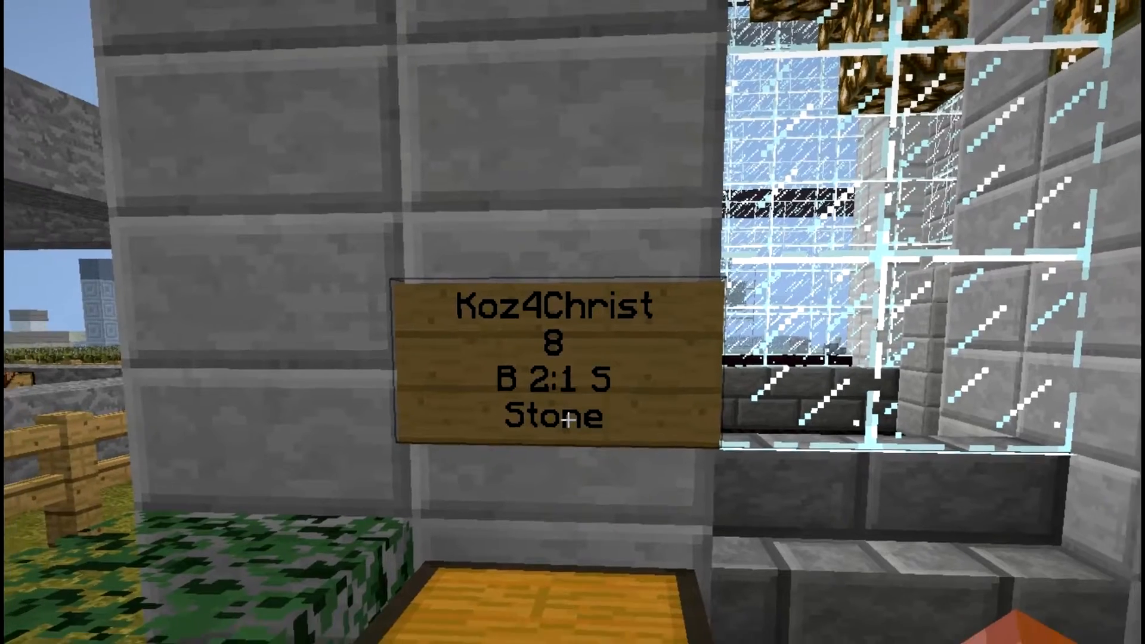
pyautogui.moveTo(573, 322)
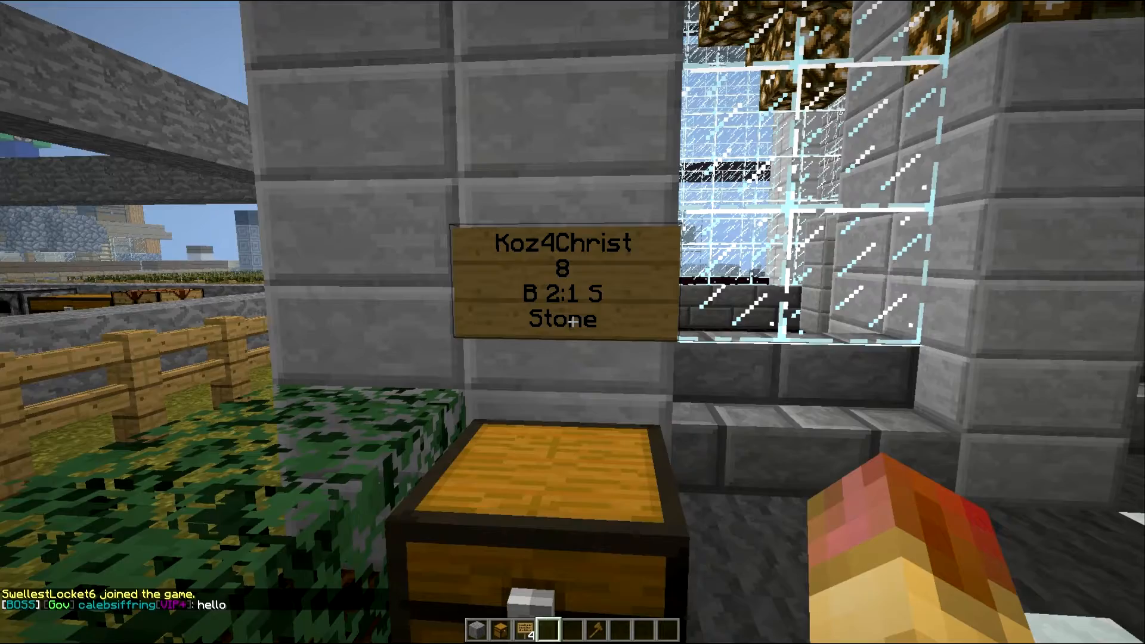
pyautogui.moveTo(573, 323)
pyautogui.write('/')
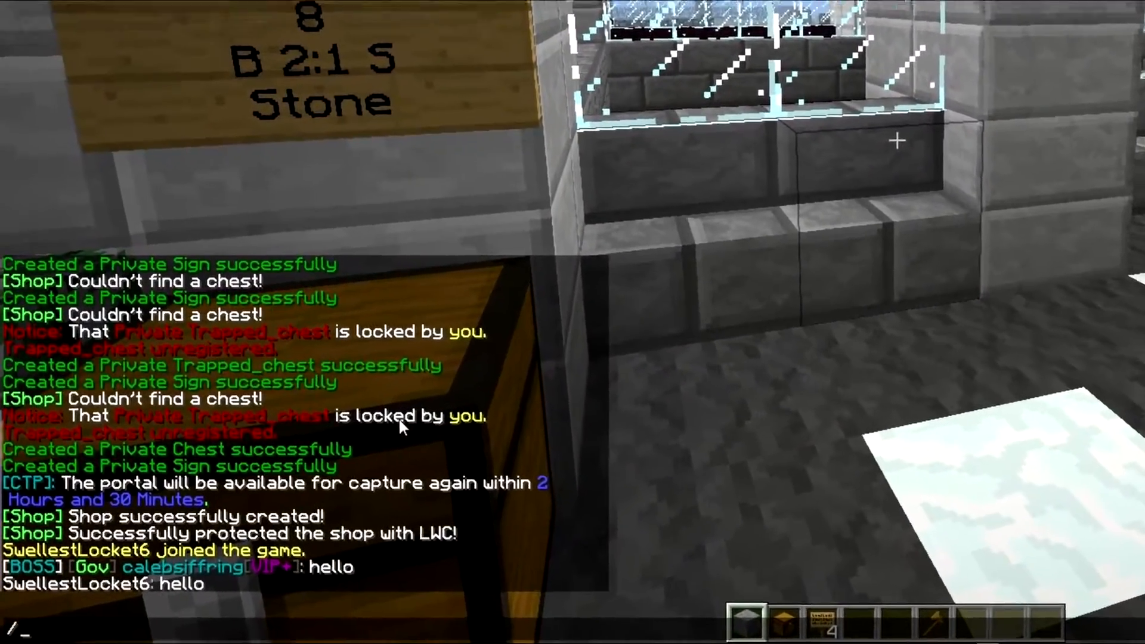
pyautogui.write('itemi')
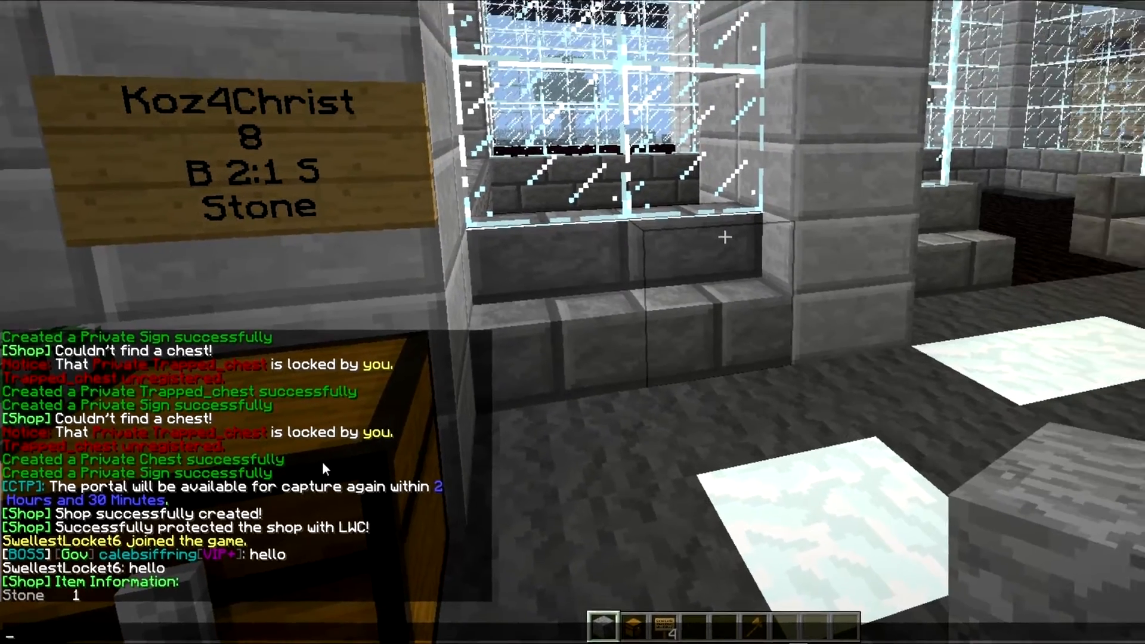
pyautogui.moveTo(573, 322)
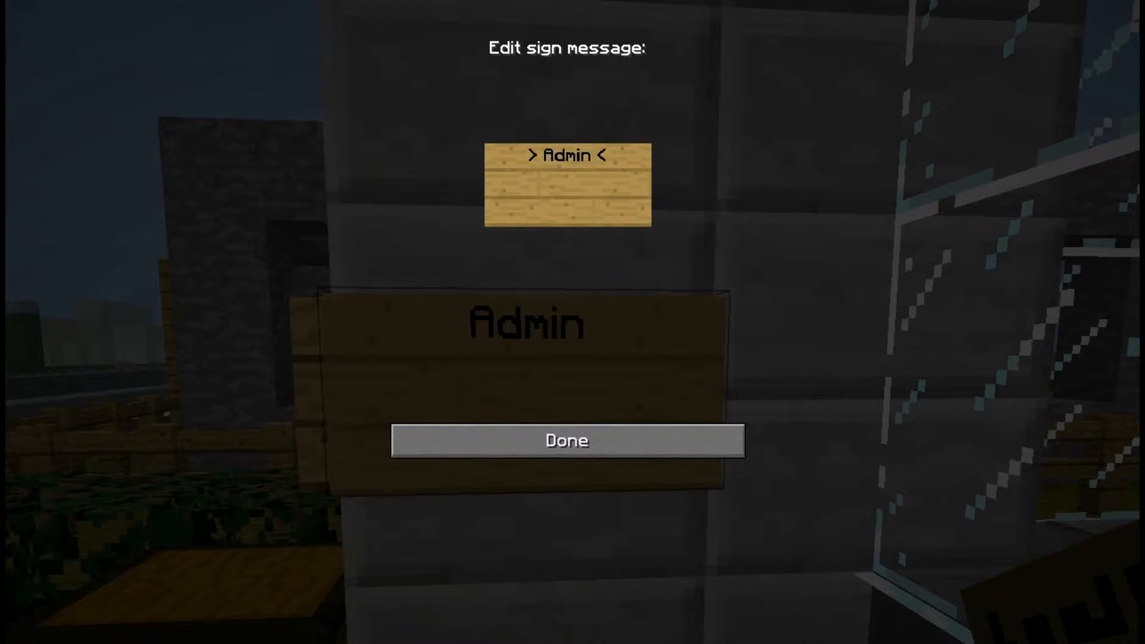
# Step: Write Admin Shop on the second sign's first line and confirm it
pyautogui.write('Shop')
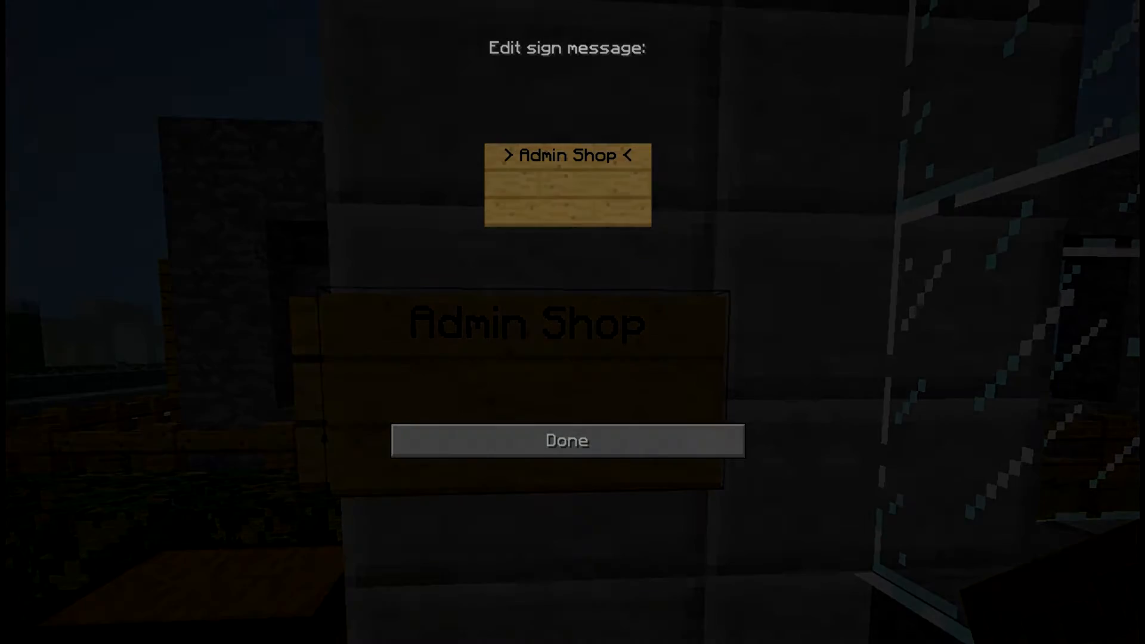
pyautogui.click(566, 440)
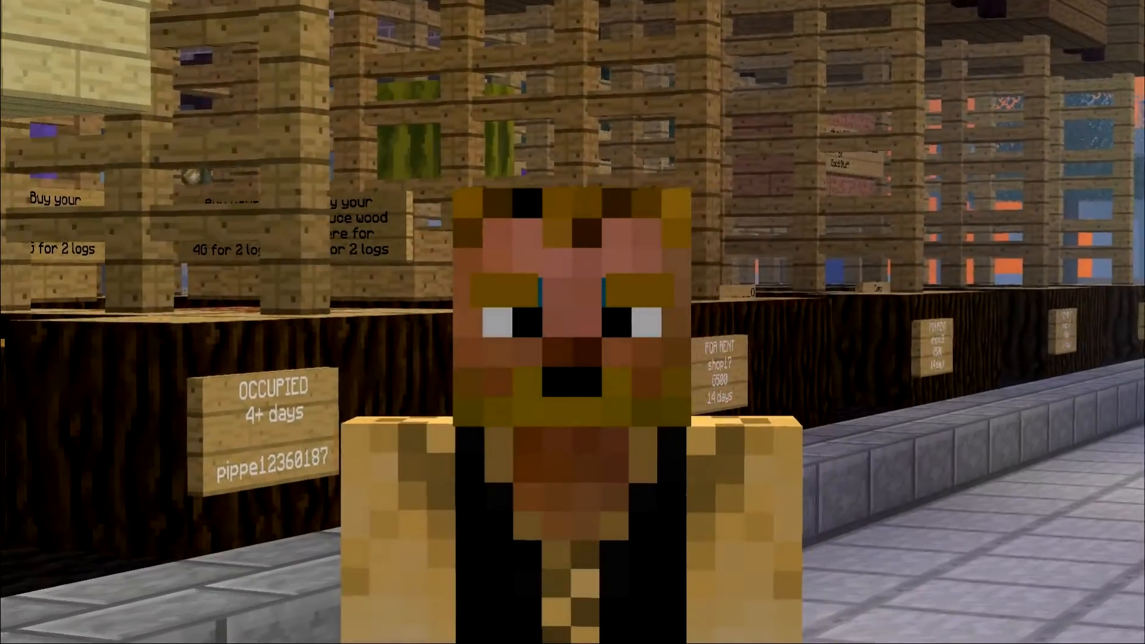